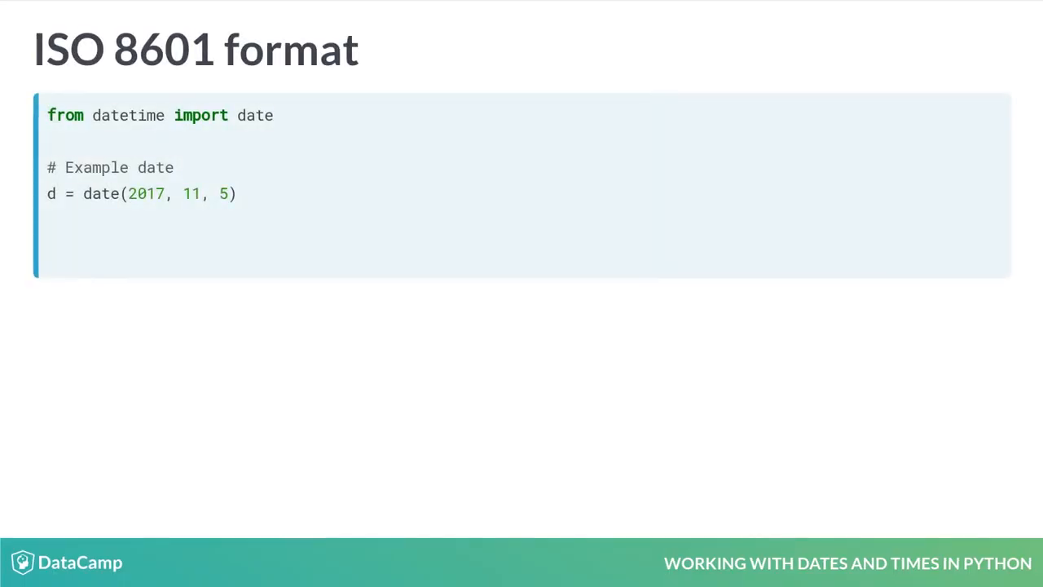
- Reveal print(d) with output 2017-11-05 and add print([d.isoformat()]) putting the ISO string in a list
key(right)
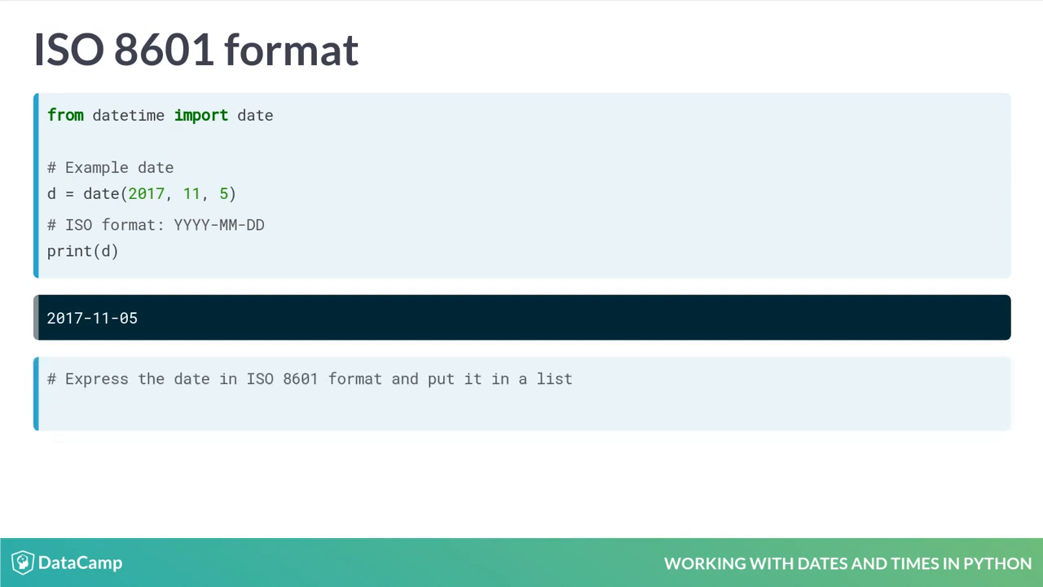
text(print( [d.isoformat()] ))
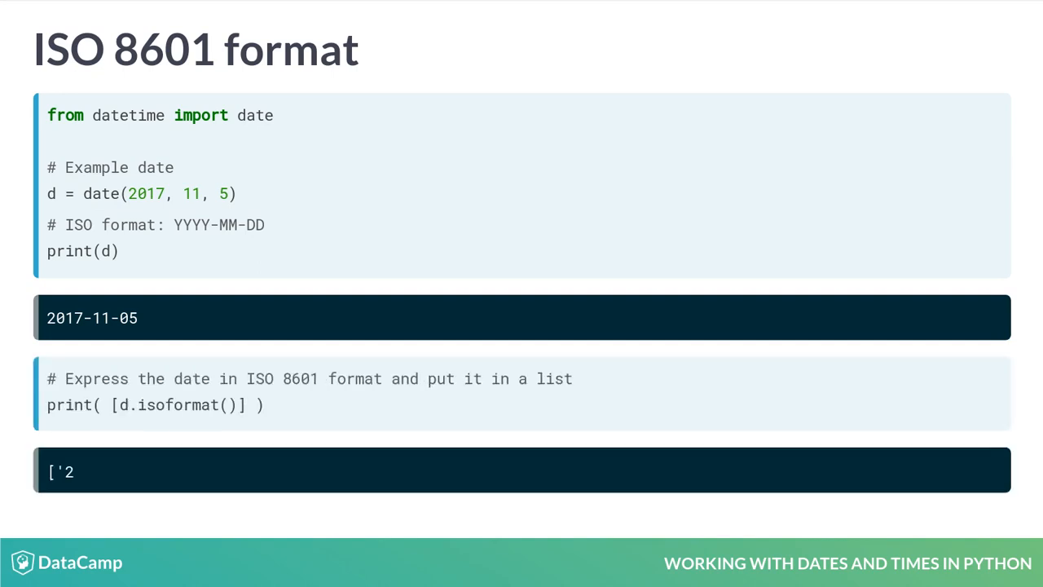